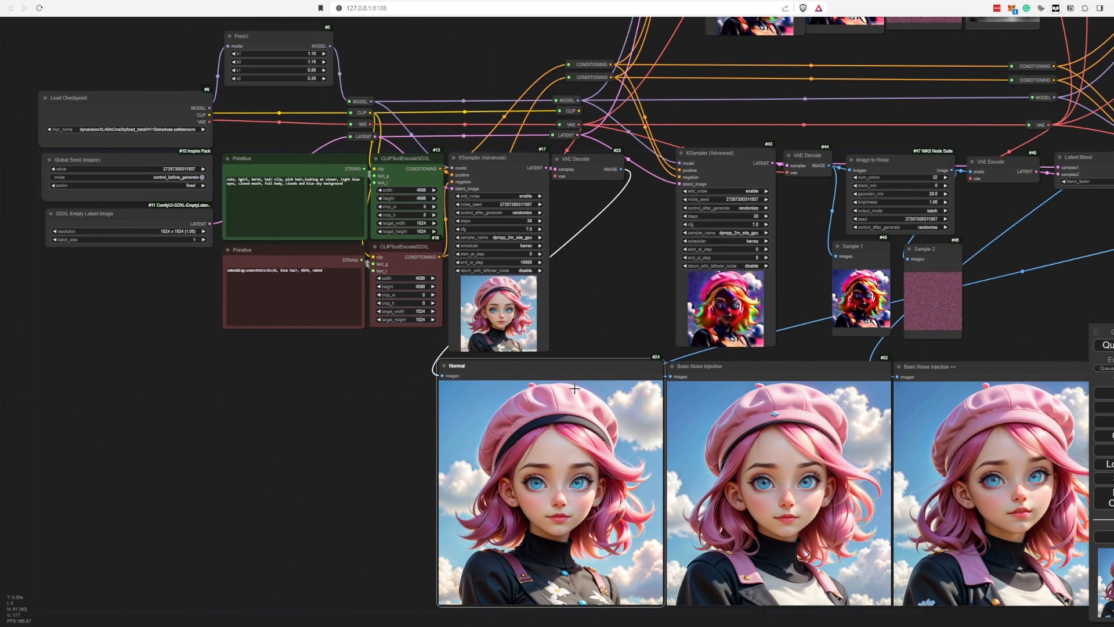
{"action": "mouse_move", "coordinate": [297, 60]}
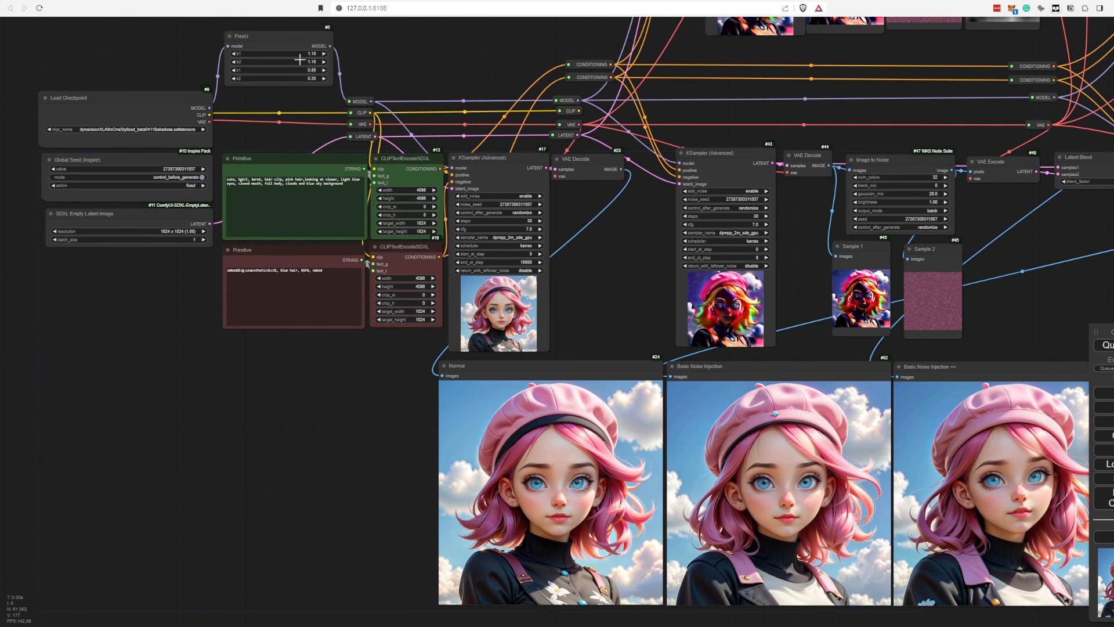
{"action": "mouse_move", "coordinate": [324, 92]}
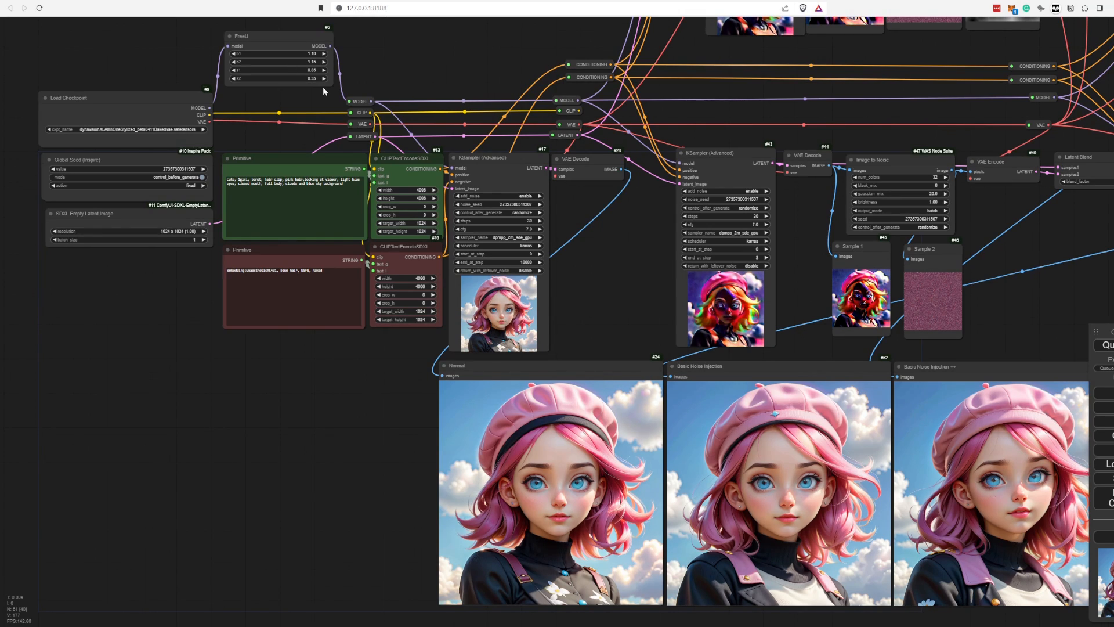
{"action": "mouse_move", "coordinate": [321, 104]}
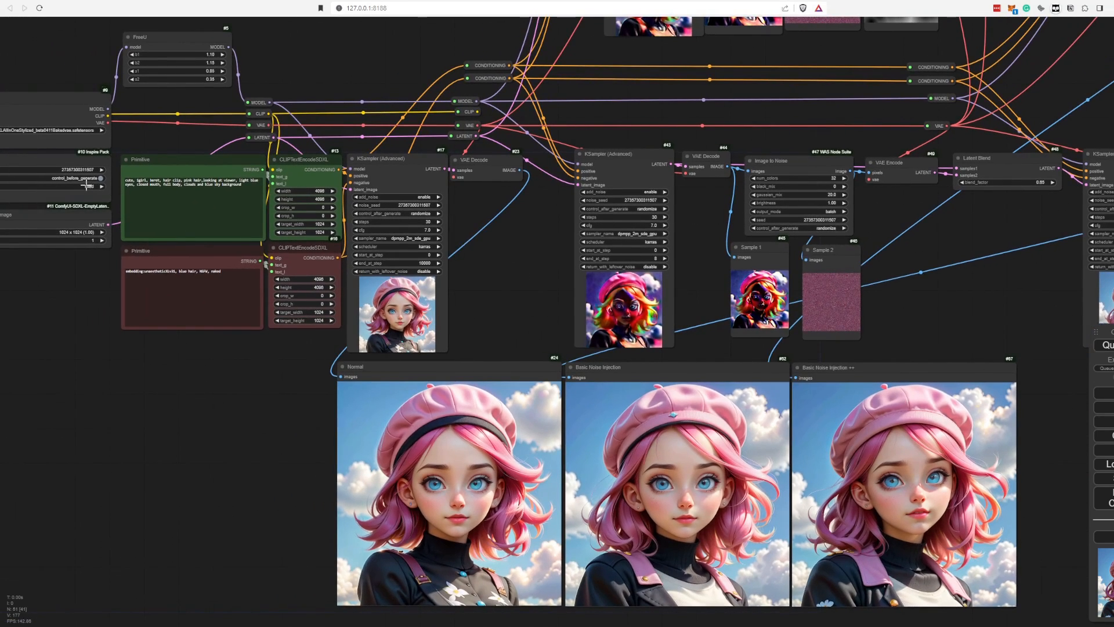
Step: Queue the comparison workflow with a randomized seed to start a new generation run
{"action": "left_click", "coordinate": [87, 186]}
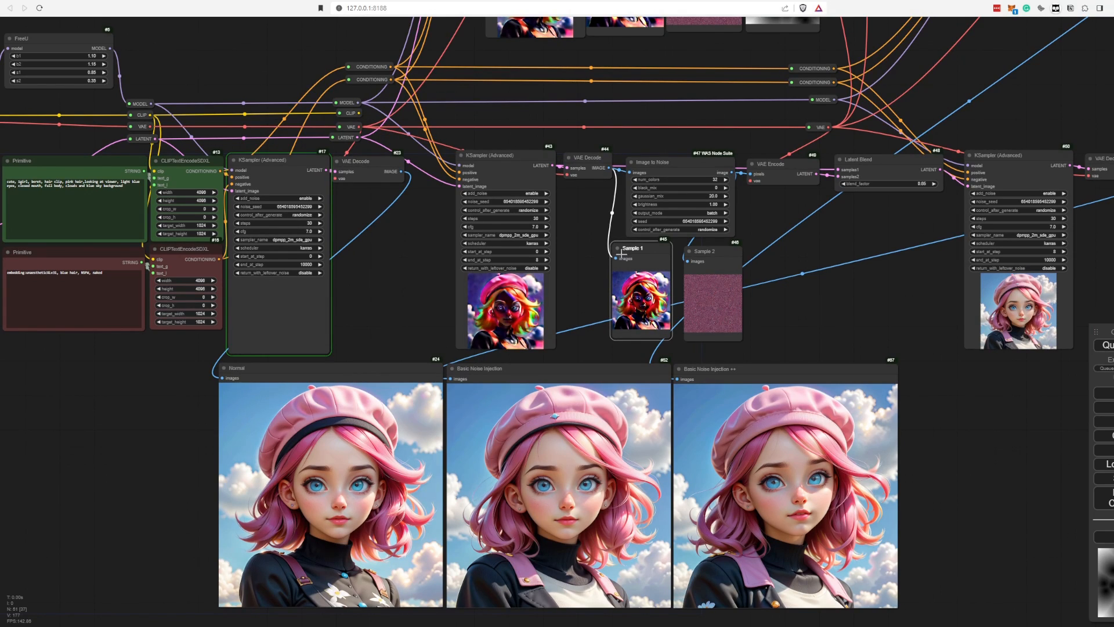
{"action": "mouse_move", "coordinate": [501, 259]}
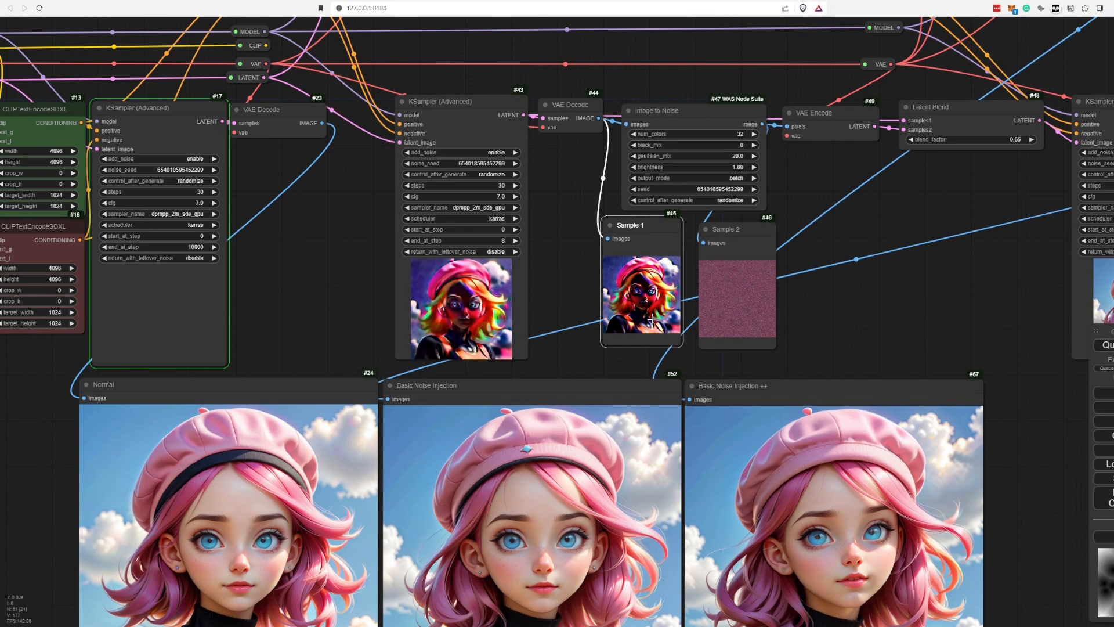
{"action": "mouse_move", "coordinate": [706, 101]}
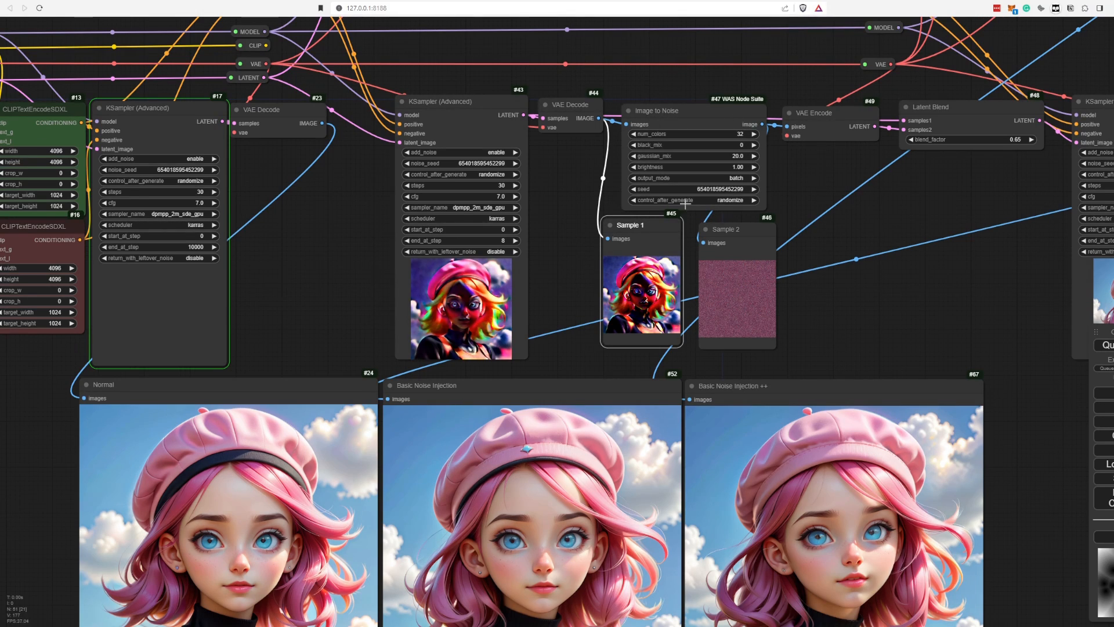
{"action": "mouse_move", "coordinate": [654, 179]}
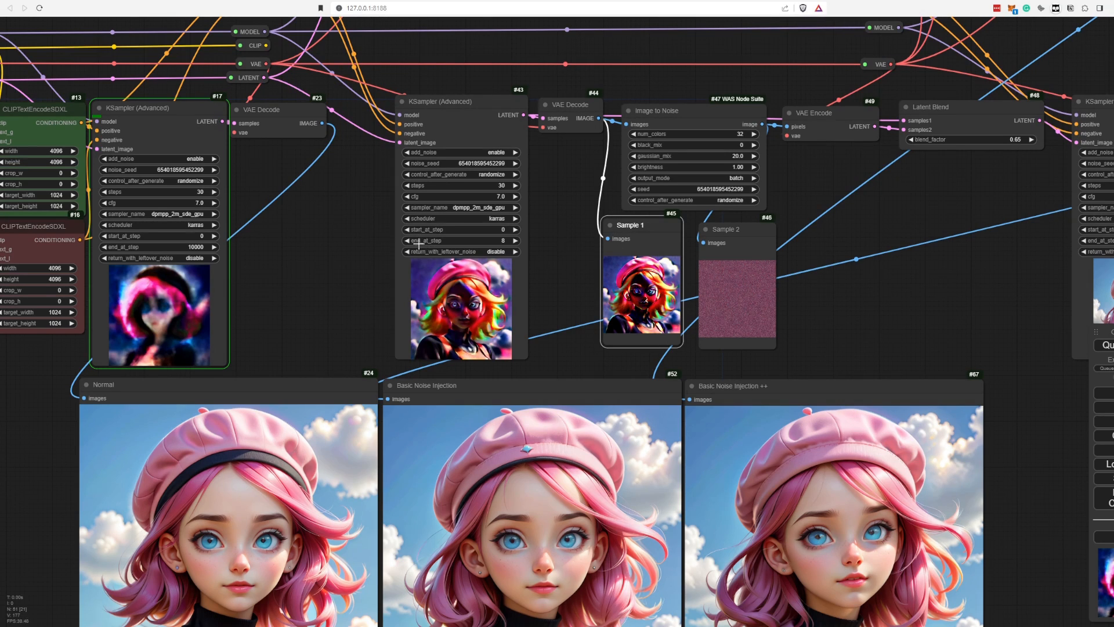
{"action": "mouse_move", "coordinate": [867, 301]}
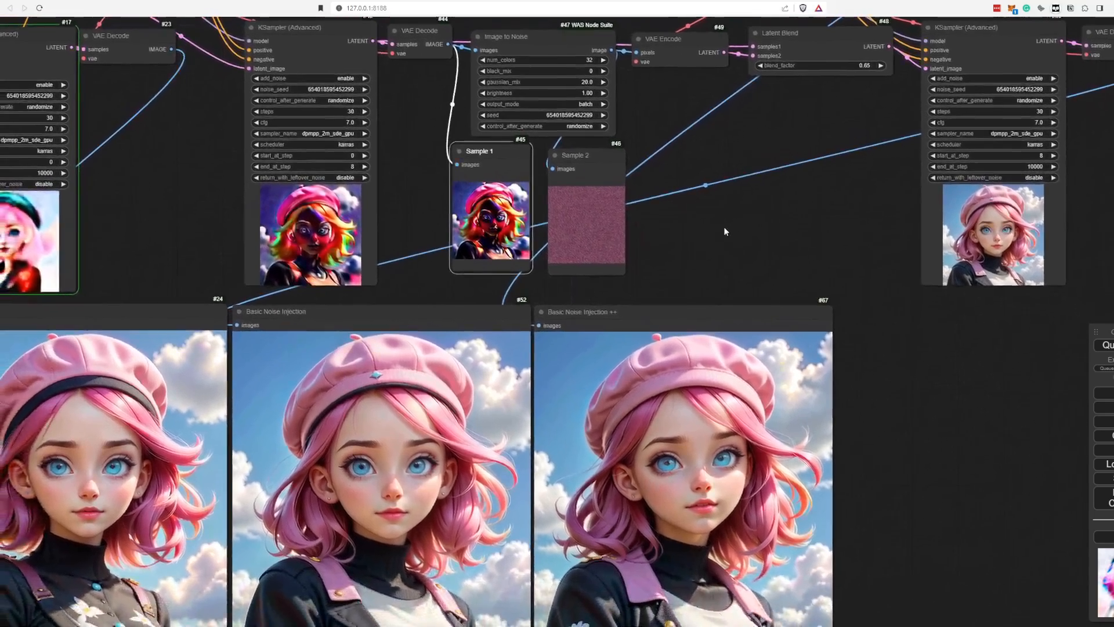
{"action": "left_click_drag", "start_coordinate": [725, 231], "coordinate": [774, 243]}
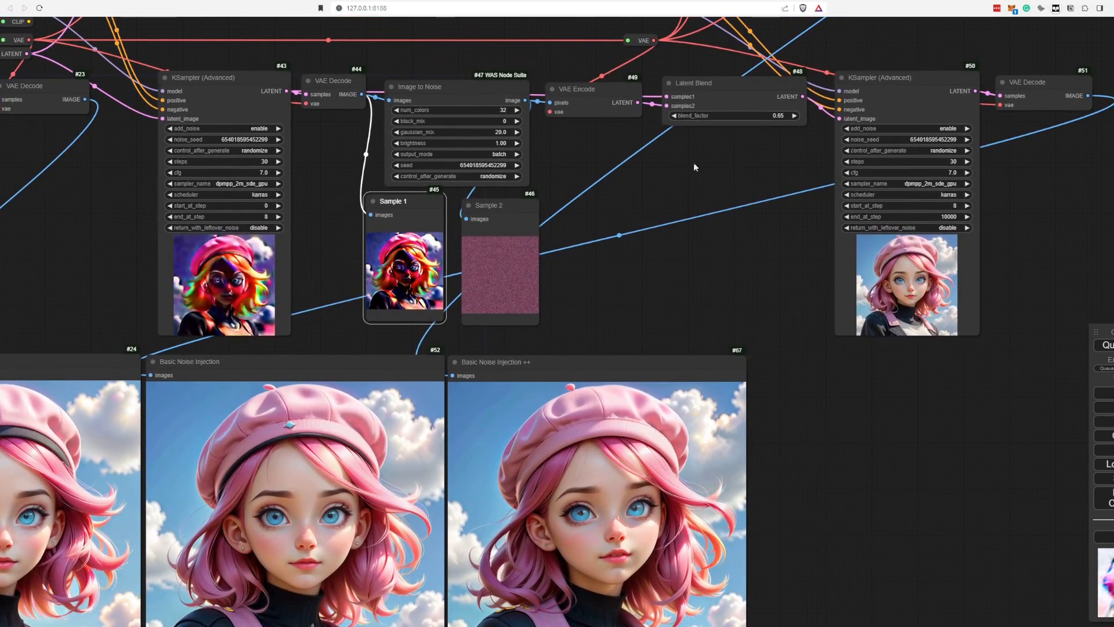
{"action": "mouse_move", "coordinate": [597, 214]}
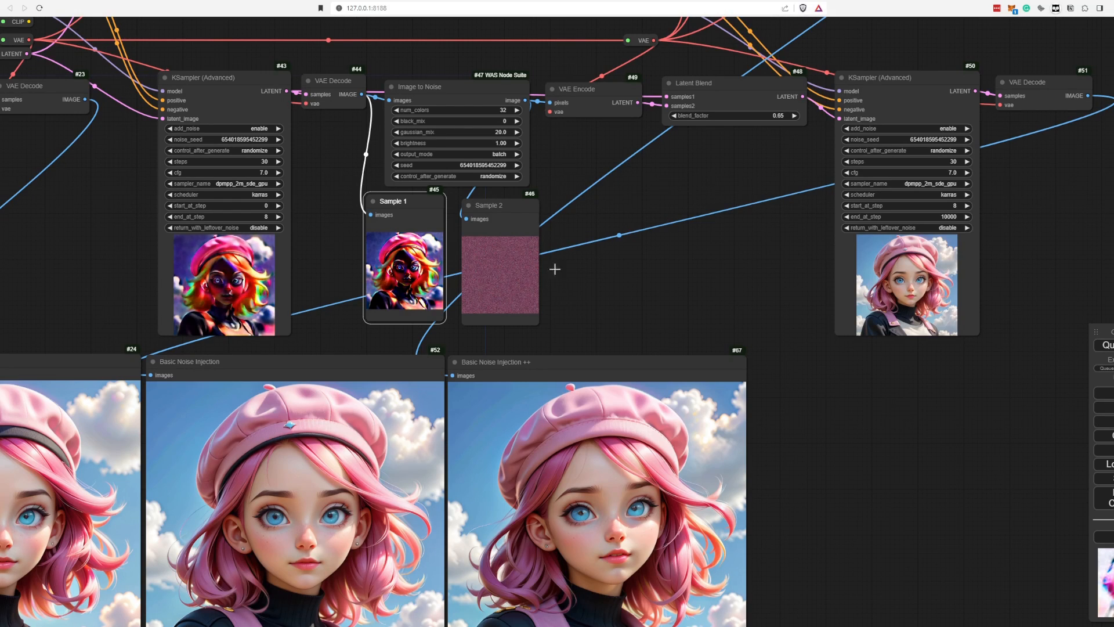
{"action": "mouse_move", "coordinate": [919, 97]}
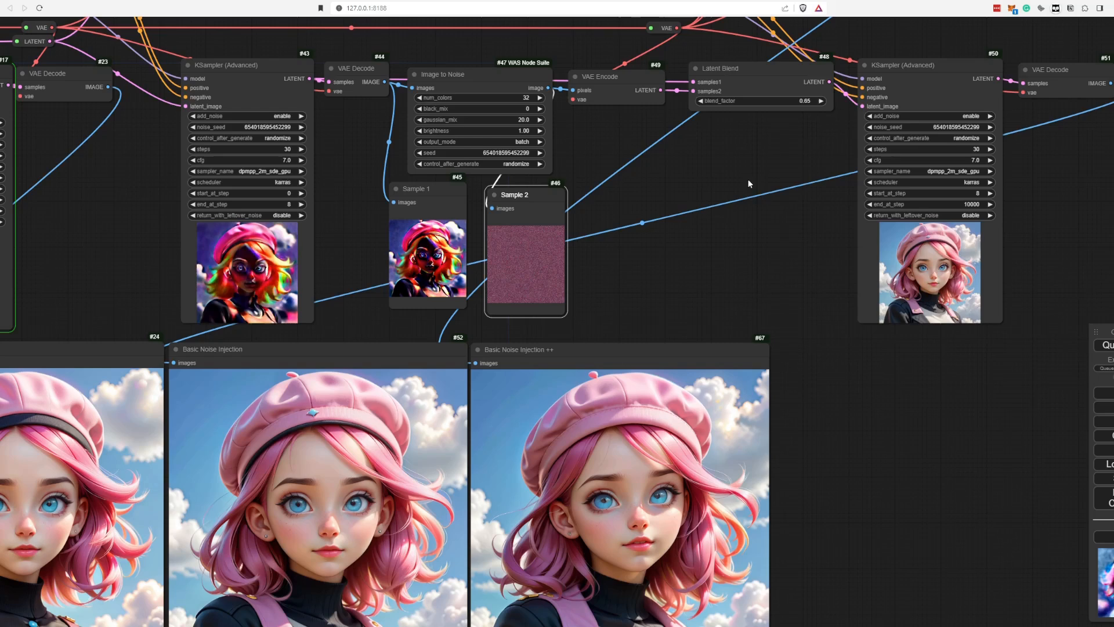
{"action": "mouse_move", "coordinate": [504, 215]}
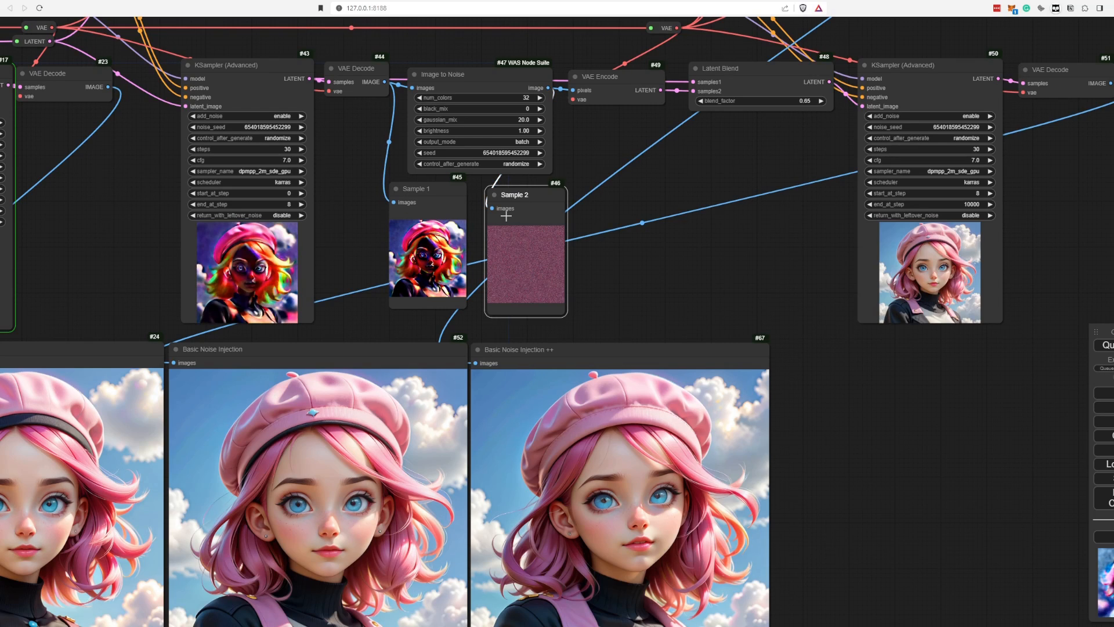
{"action": "mouse_move", "coordinate": [796, 136]}
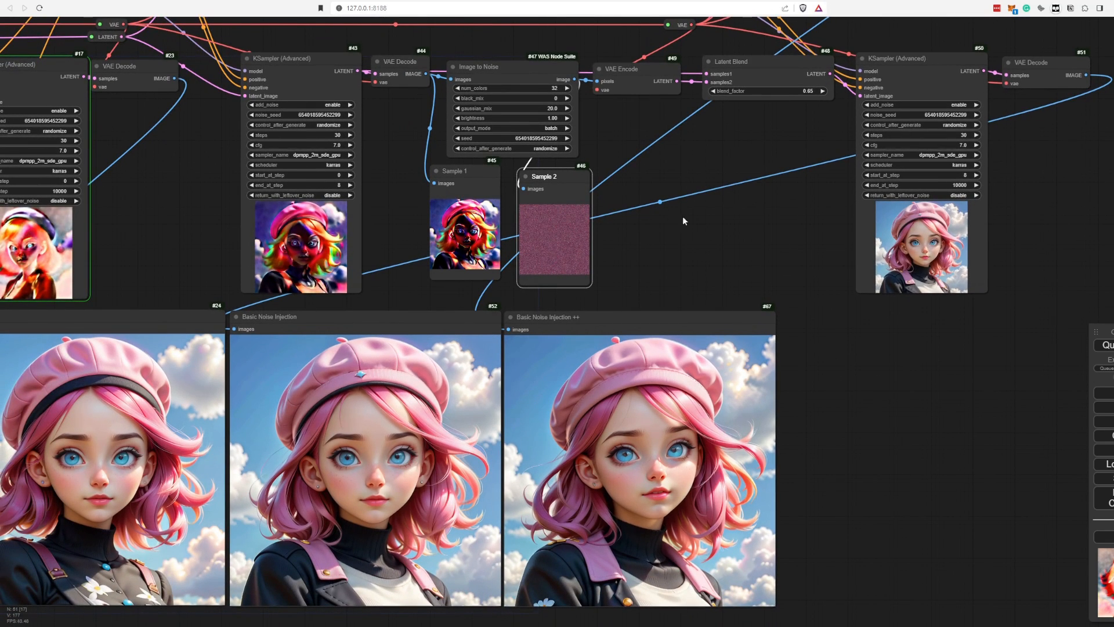
{"action": "mouse_move", "coordinate": [693, 169]}
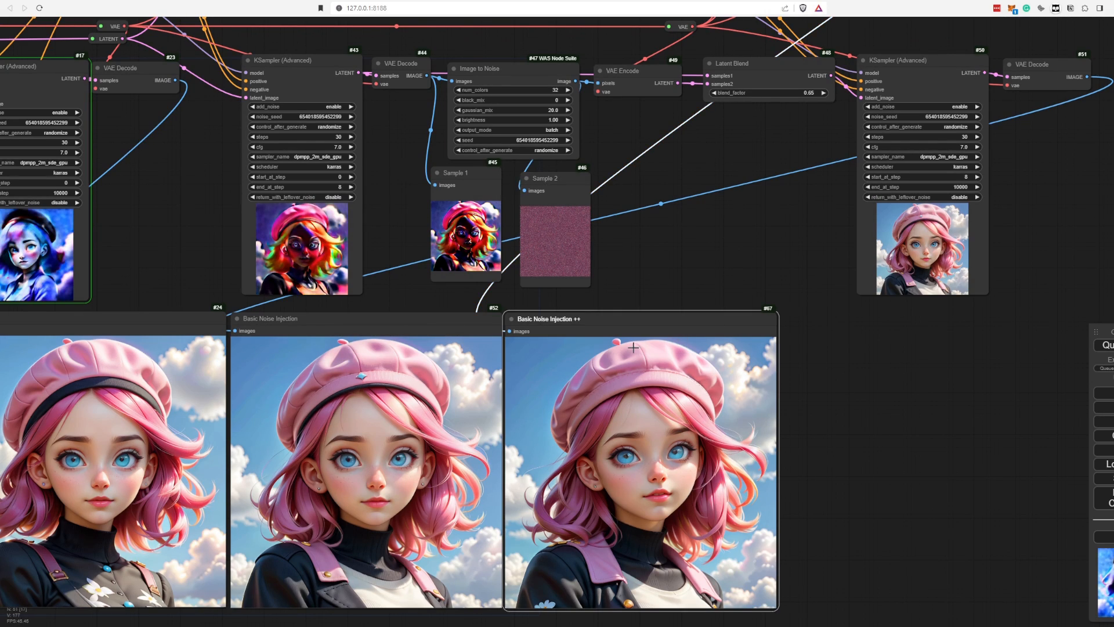
{"action": "mouse_move", "coordinate": [703, 153]}
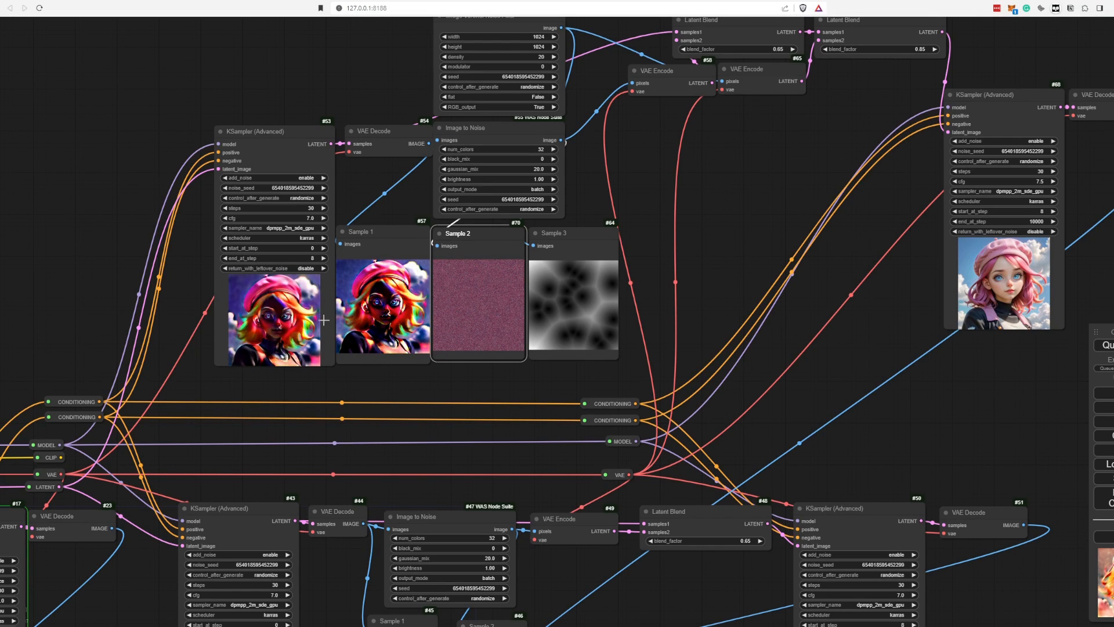
{"action": "mouse_move", "coordinate": [630, 163]}
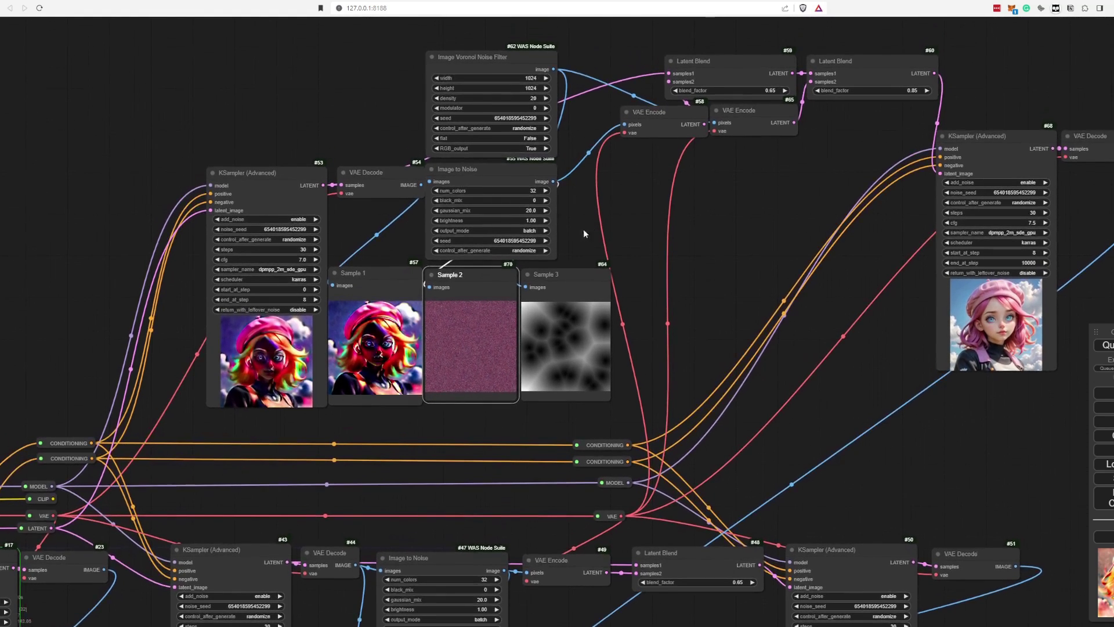
Step: Select the Image Voronoi Noise Filter node and search the canvas for 'noise'
{"action": "left_click", "coordinate": [480, 57]}
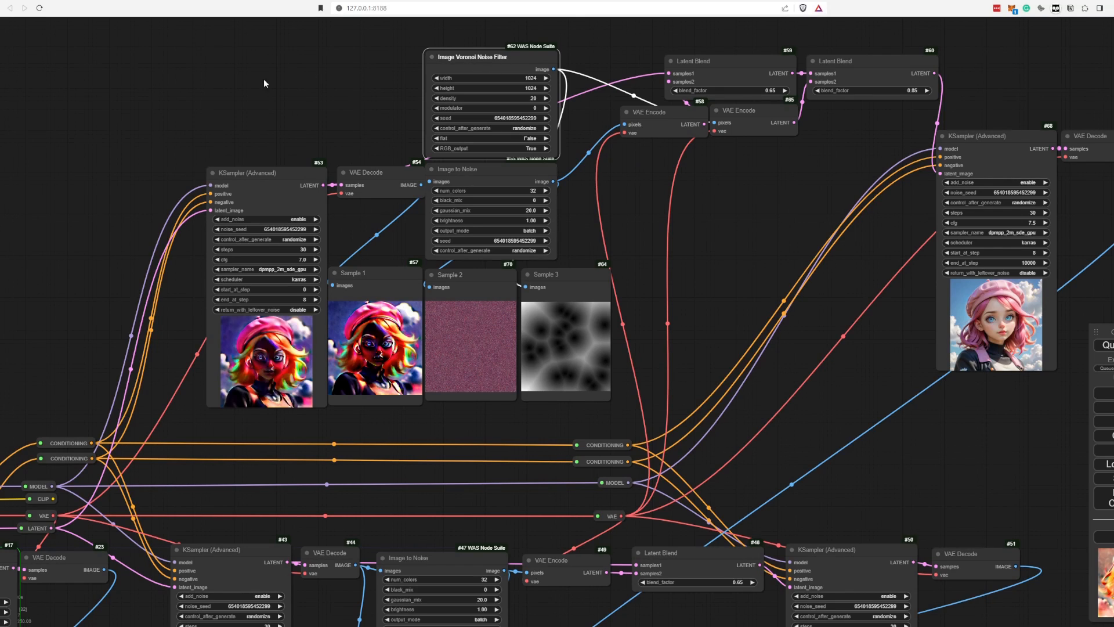
{"action": "double_click", "coordinate": [264, 83]}
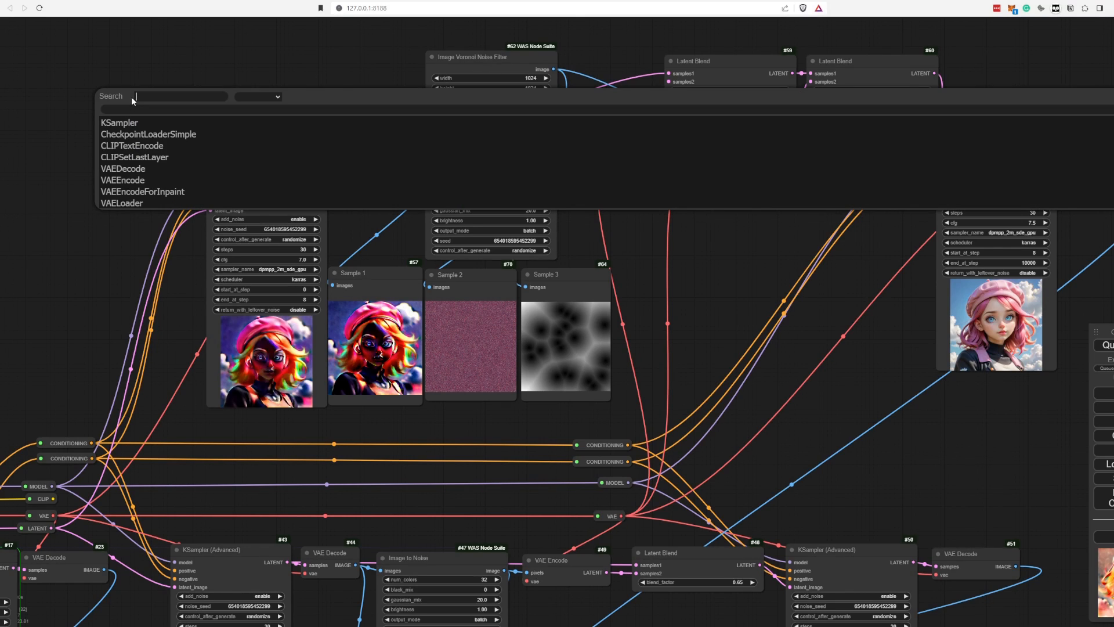
{"action": "type", "text": "noise"}
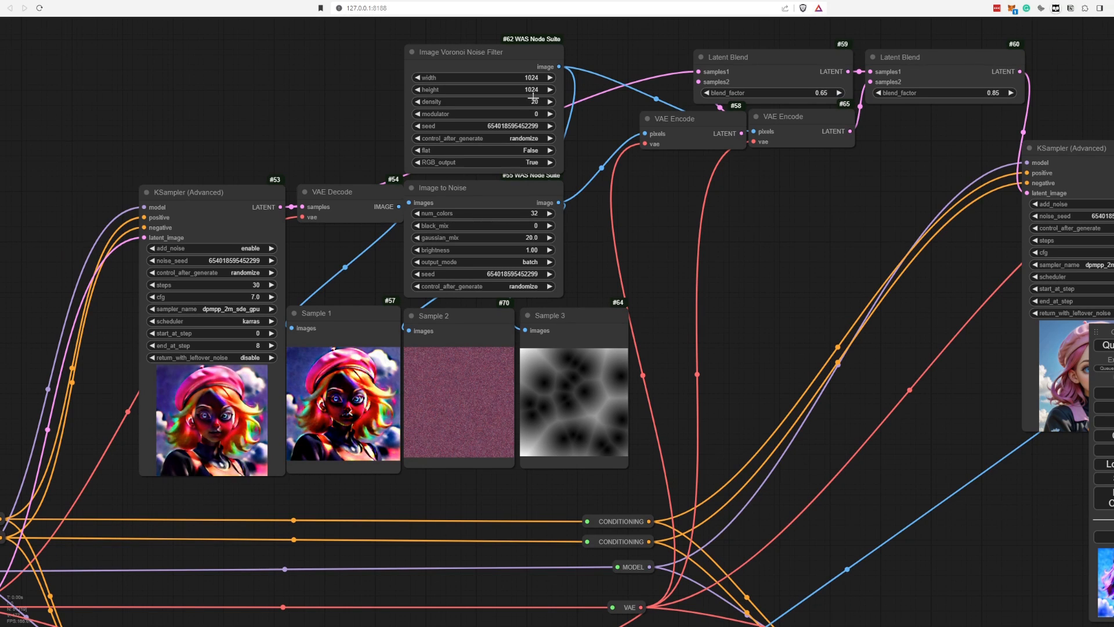
{"action": "mouse_move", "coordinate": [527, 114]}
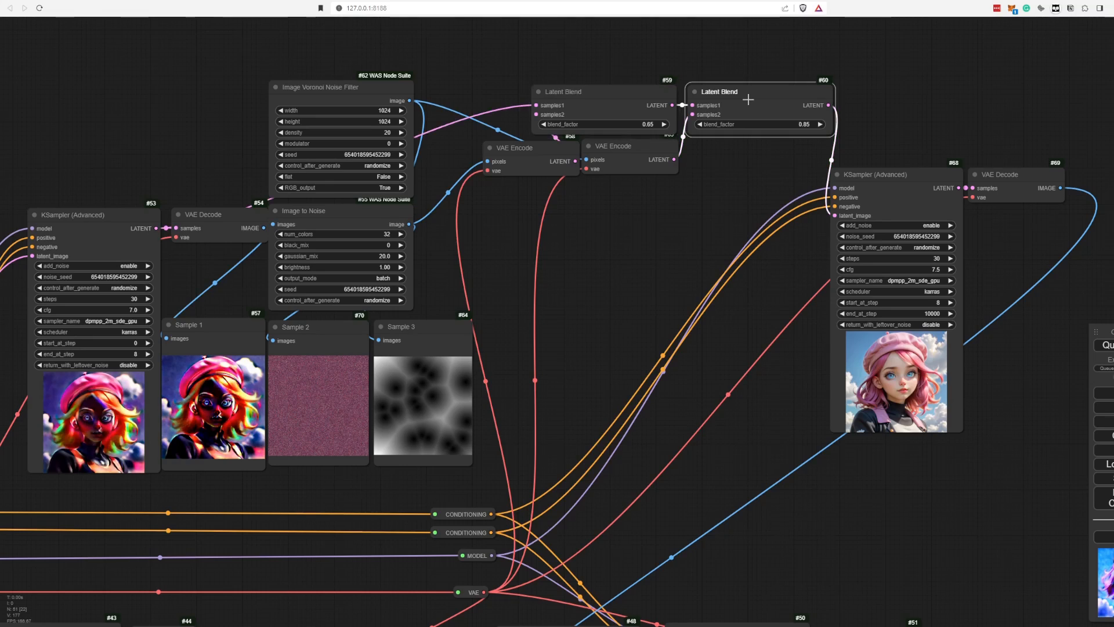
{"action": "mouse_move", "coordinate": [163, 244]}
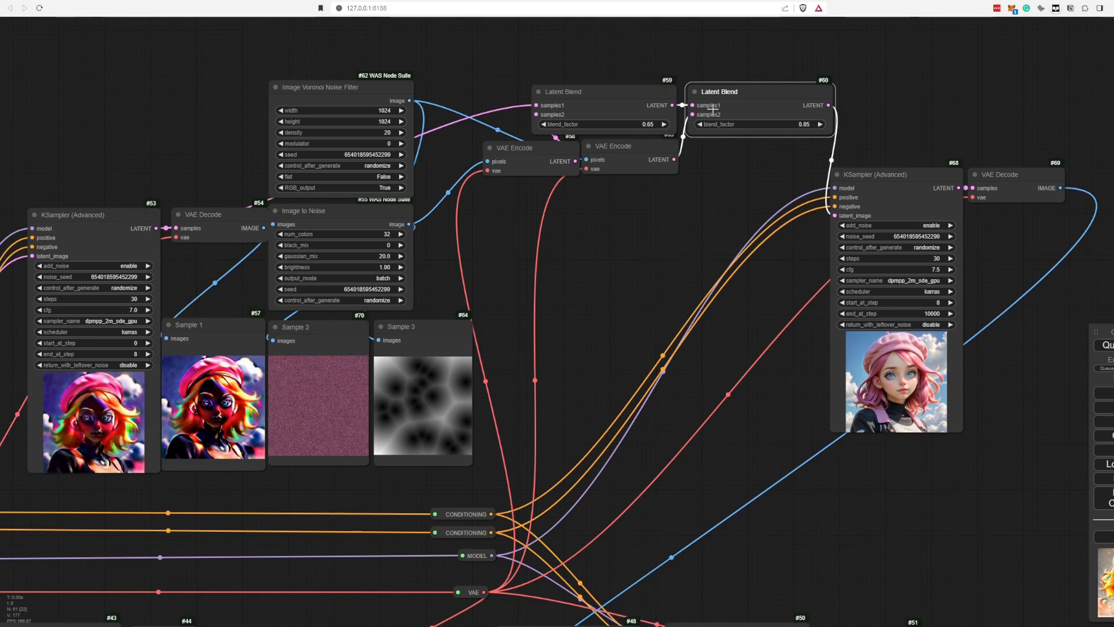
{"action": "mouse_move", "coordinate": [388, 418]}
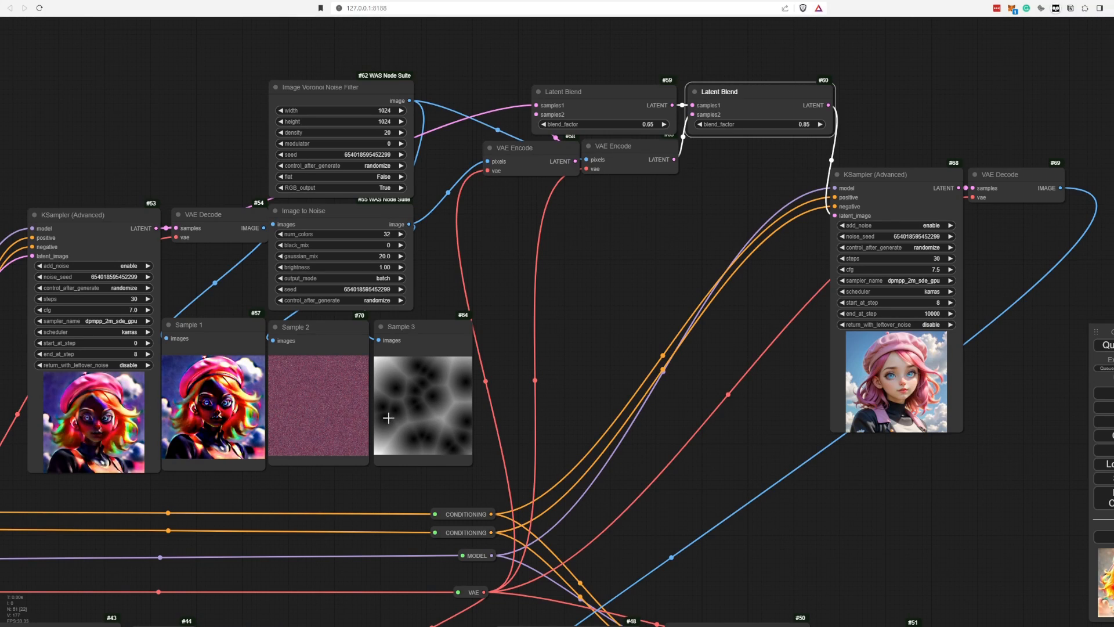
{"action": "mouse_move", "coordinate": [397, 396]}
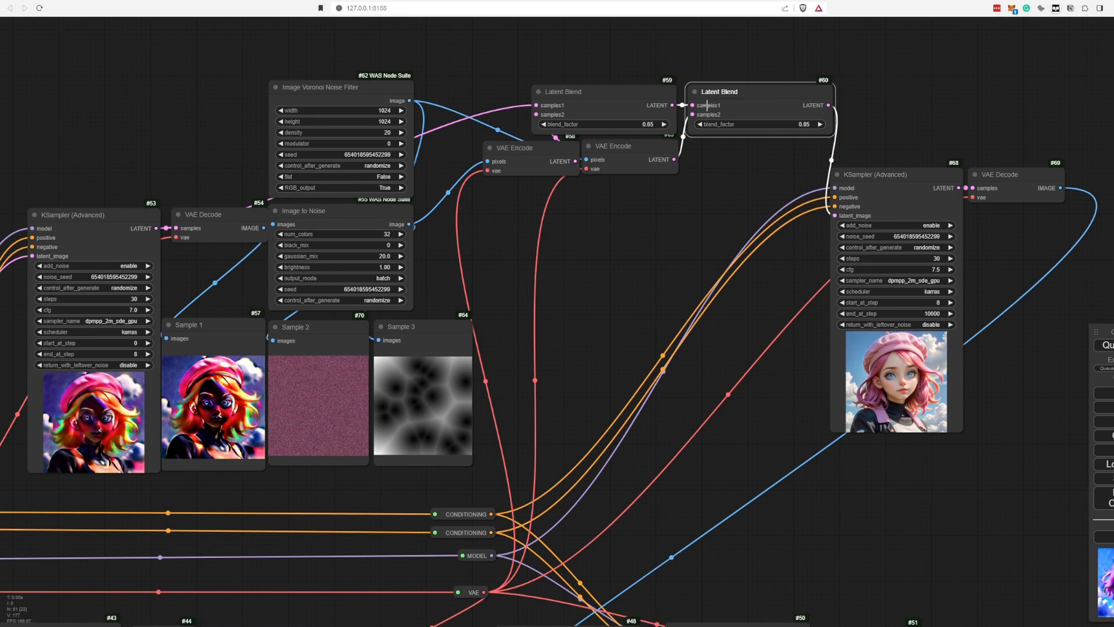
{"action": "mouse_move", "coordinate": [463, 437]}
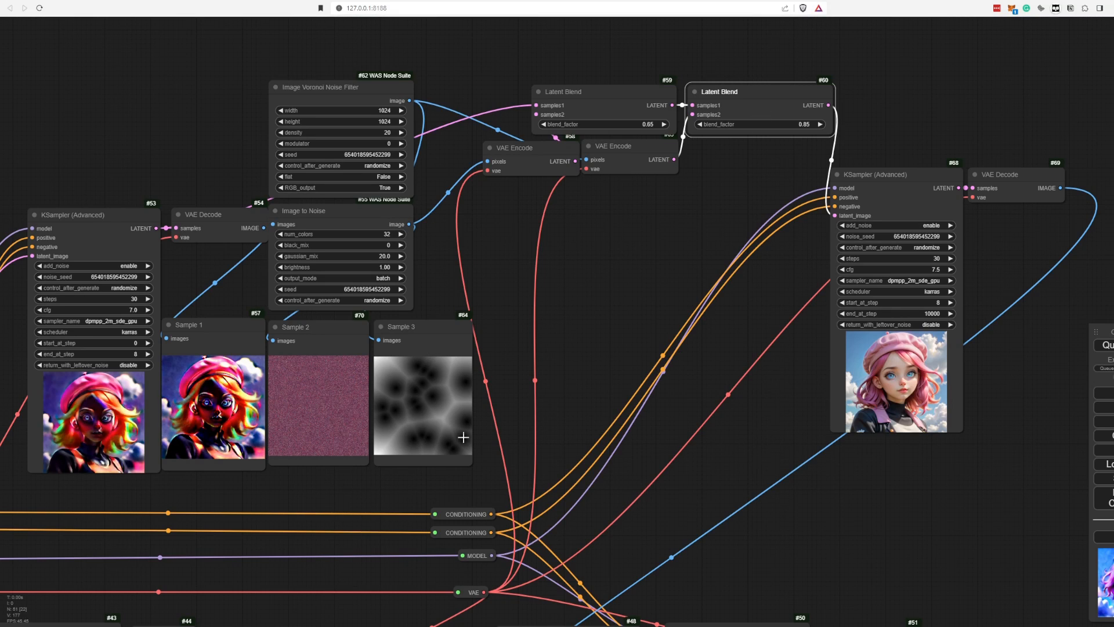
{"action": "mouse_move", "coordinate": [845, 556]}
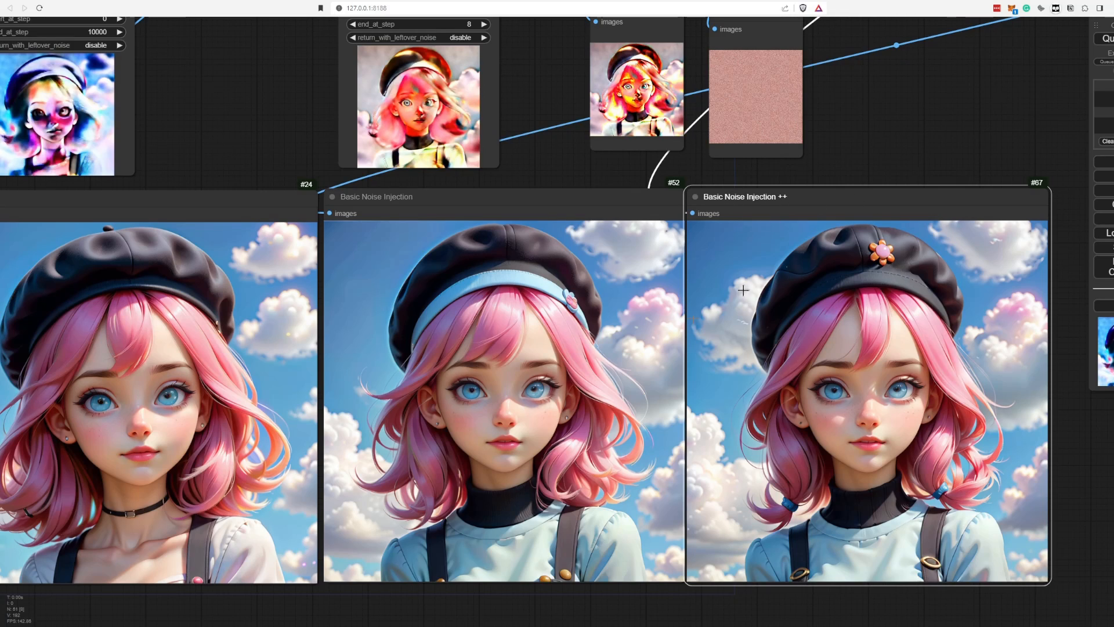
{"action": "mouse_move", "coordinate": [641, 453]}
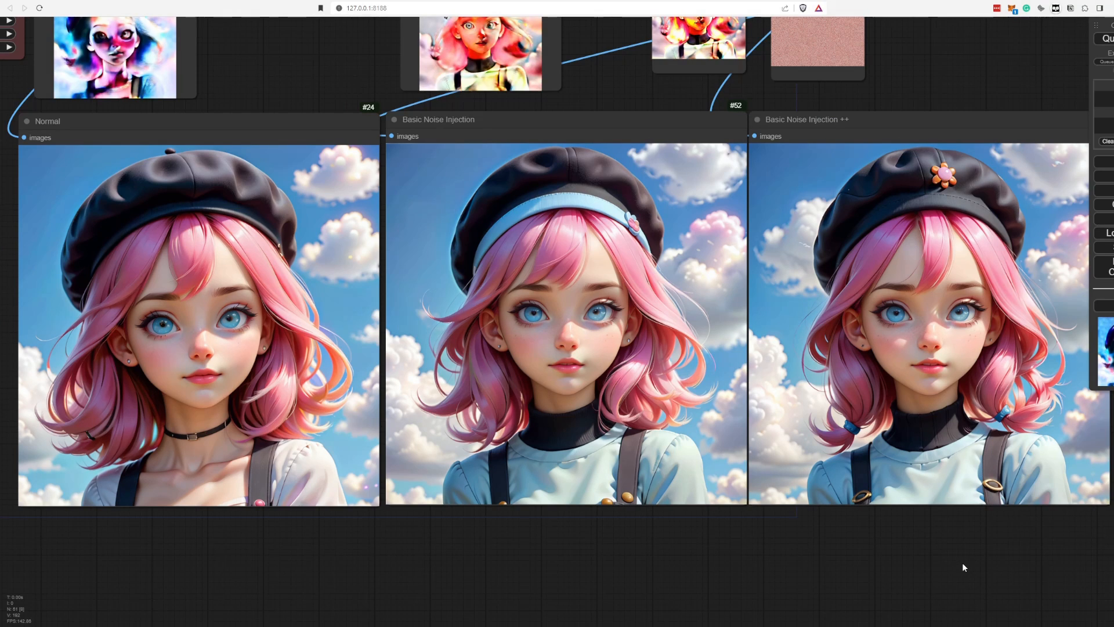
{"action": "mouse_move", "coordinate": [943, 387]}
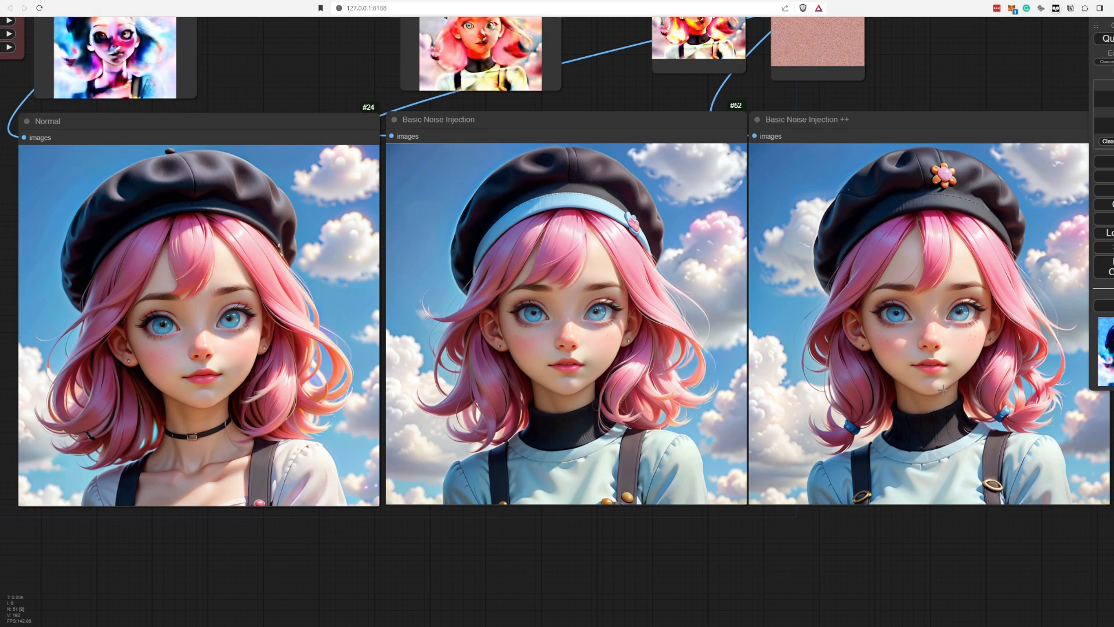
{"action": "mouse_move", "coordinate": [1073, 96]}
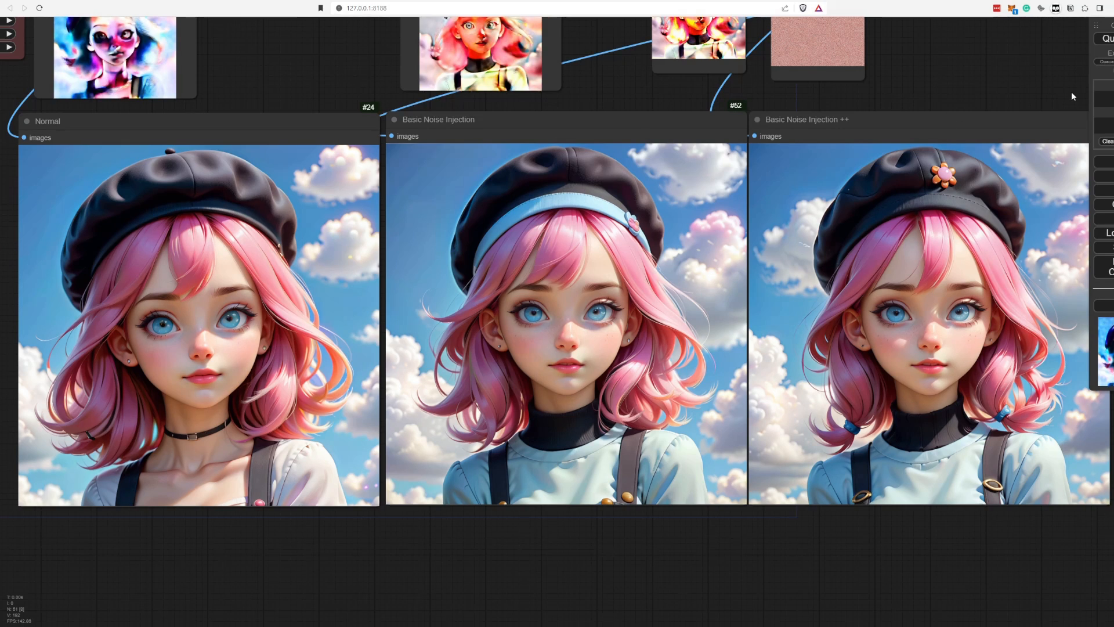
{"action": "mouse_move", "coordinate": [1089, 105]}
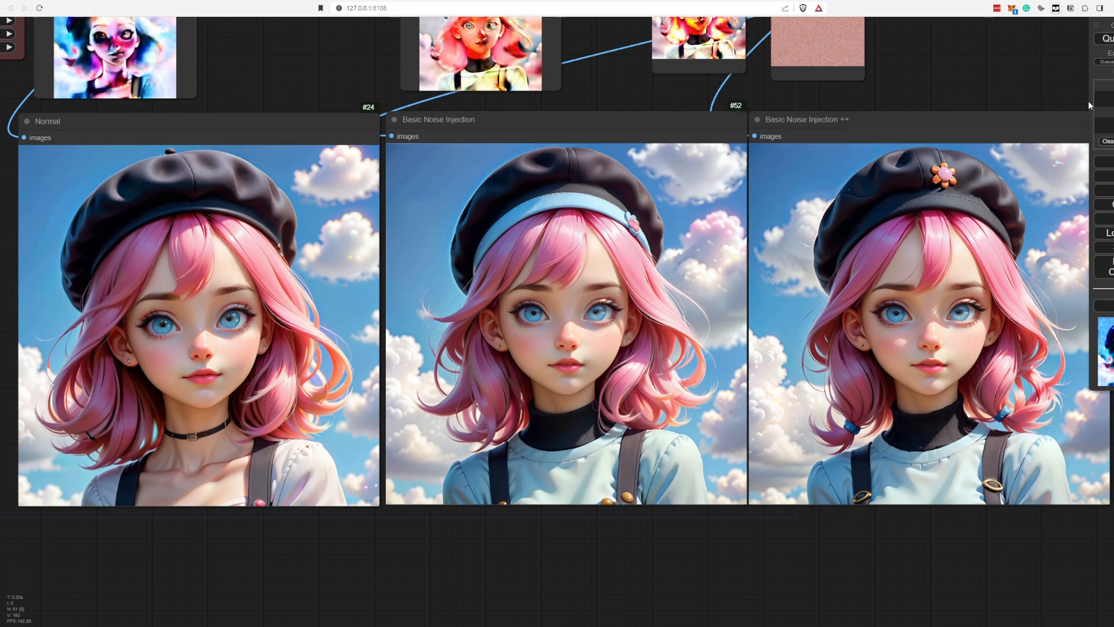